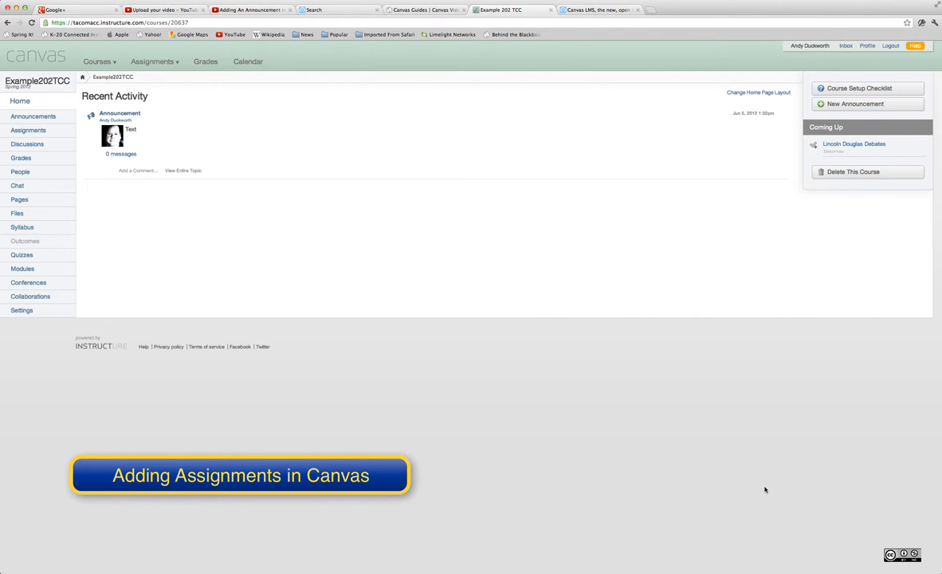
mouse_move(510, 410)
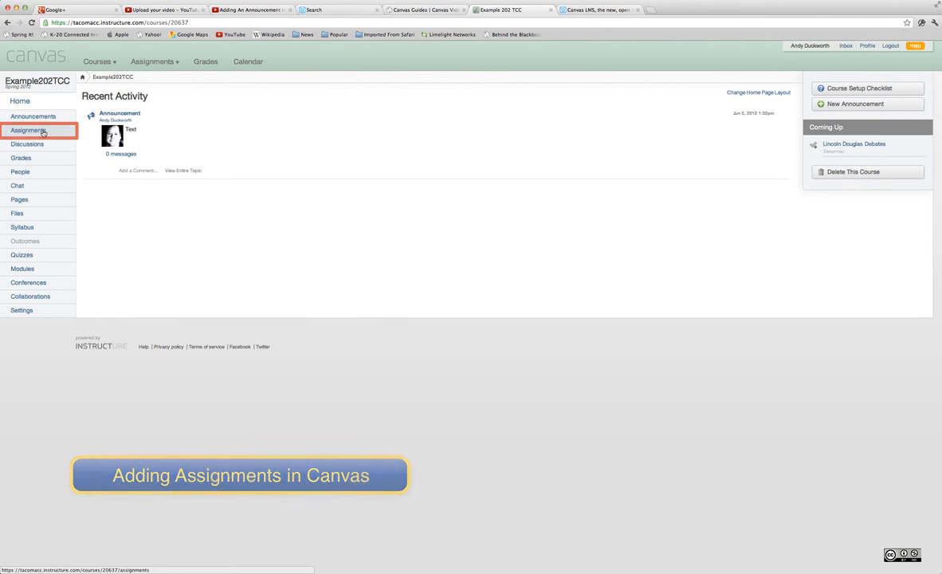
- Show the course assignments list and keep Assignments as the group for new assignments
left_click(29, 130)
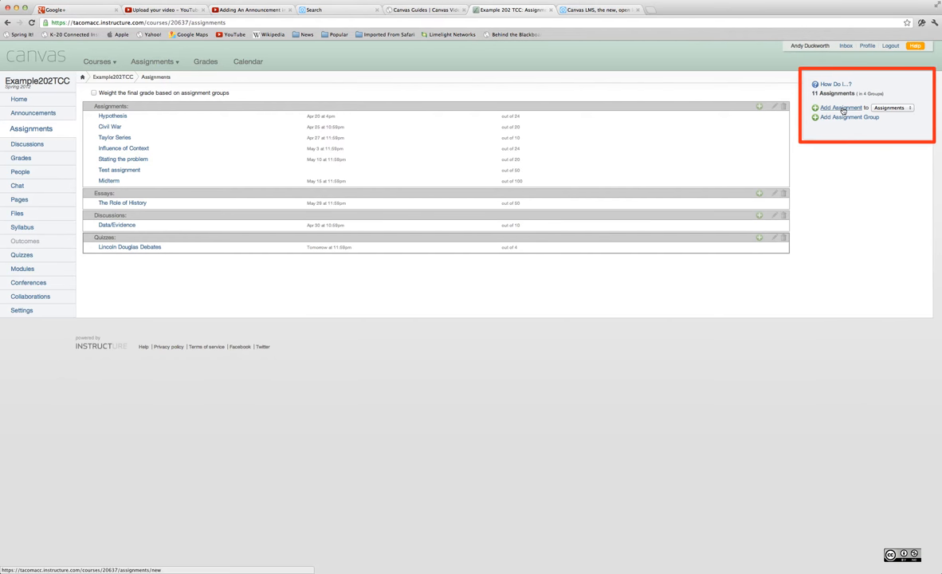
mouse_move(886, 110)
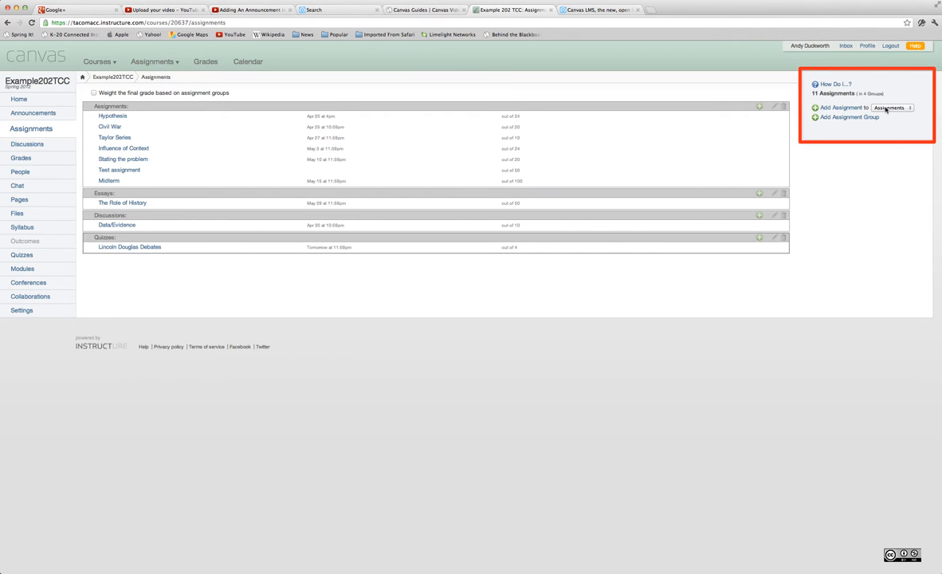
left_click(892, 108)
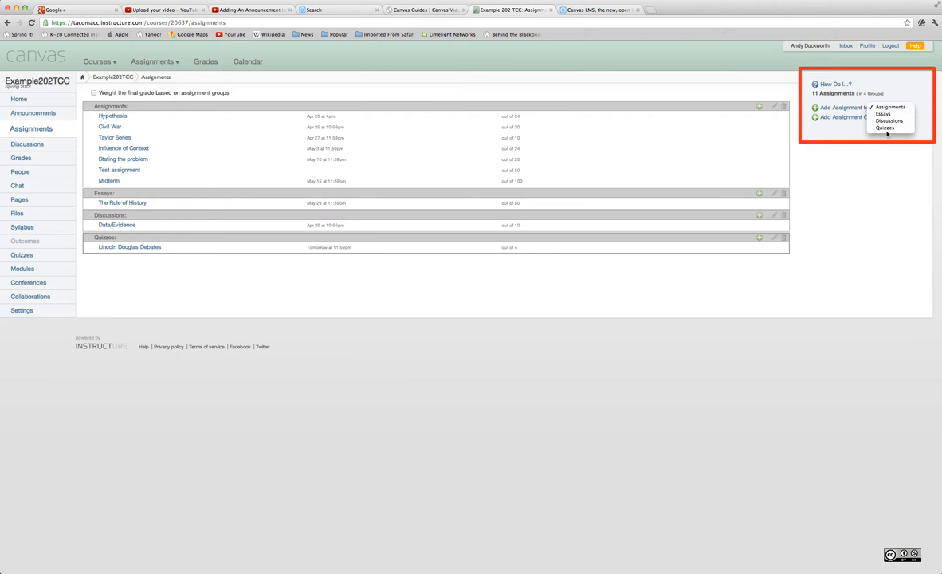
left_click(890, 107)
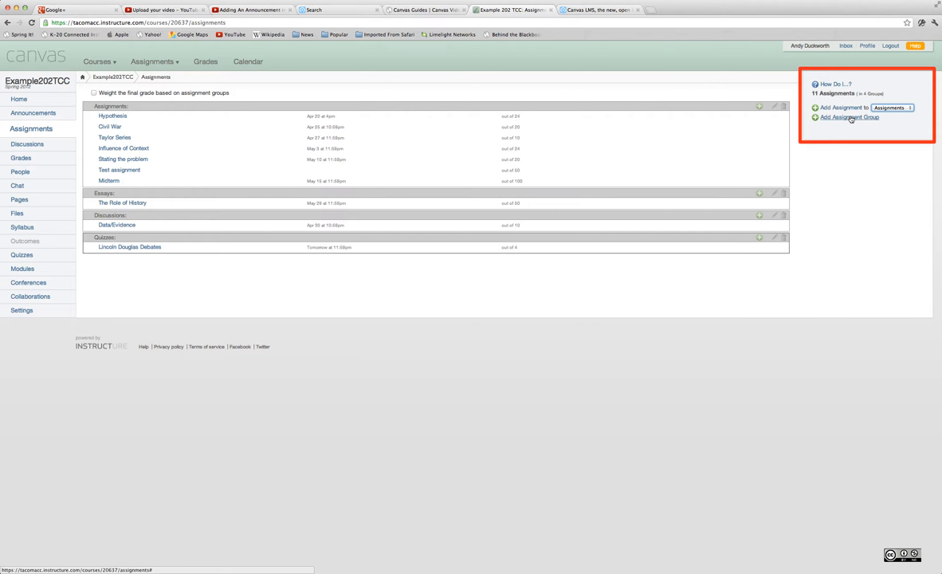
- Start a new assignment in the Assignments group with a due date of June 7
left_click(837, 108)
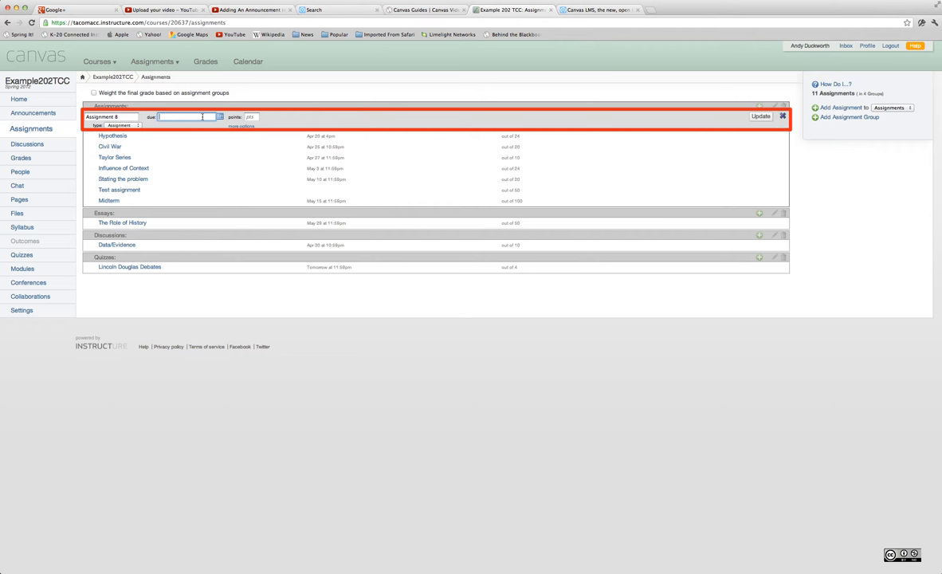
left_click(188, 117)
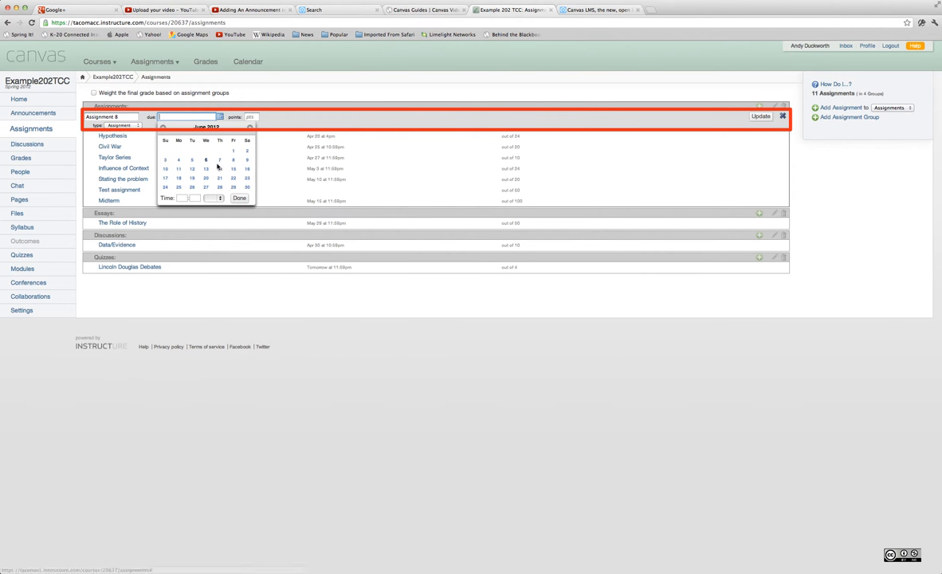
left_click(219, 159)
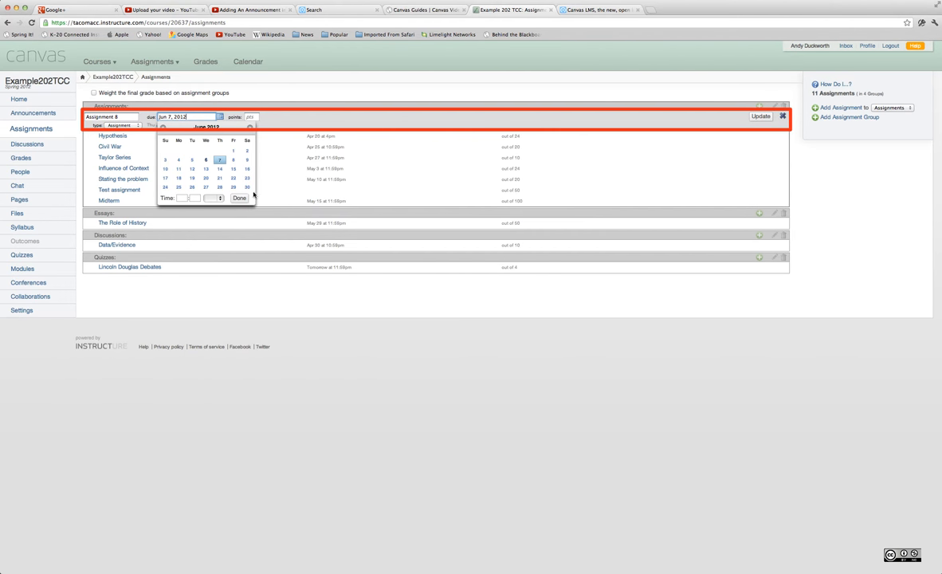
left_click(184, 198)
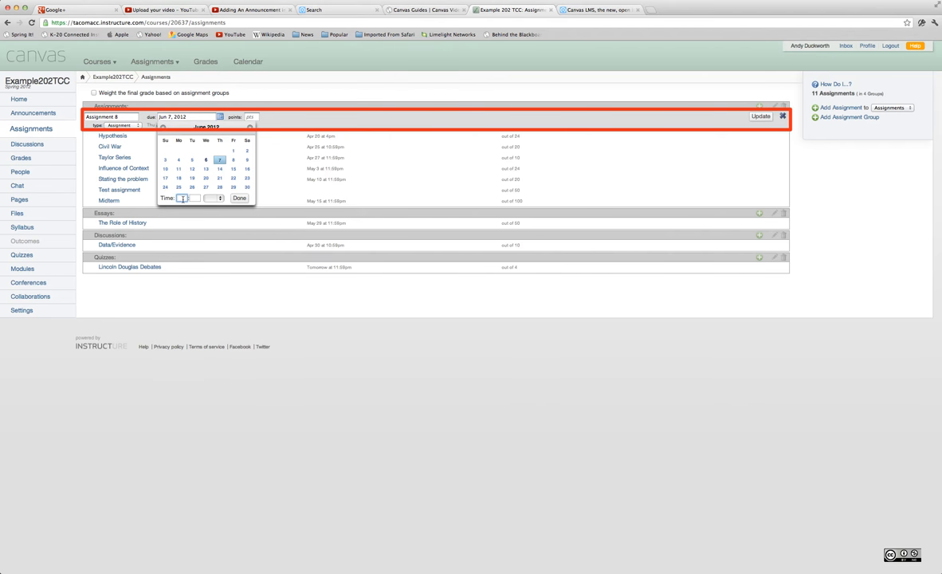
- Set the Assignment 8 due time to 1:00 pm and confirm the date
type("1")
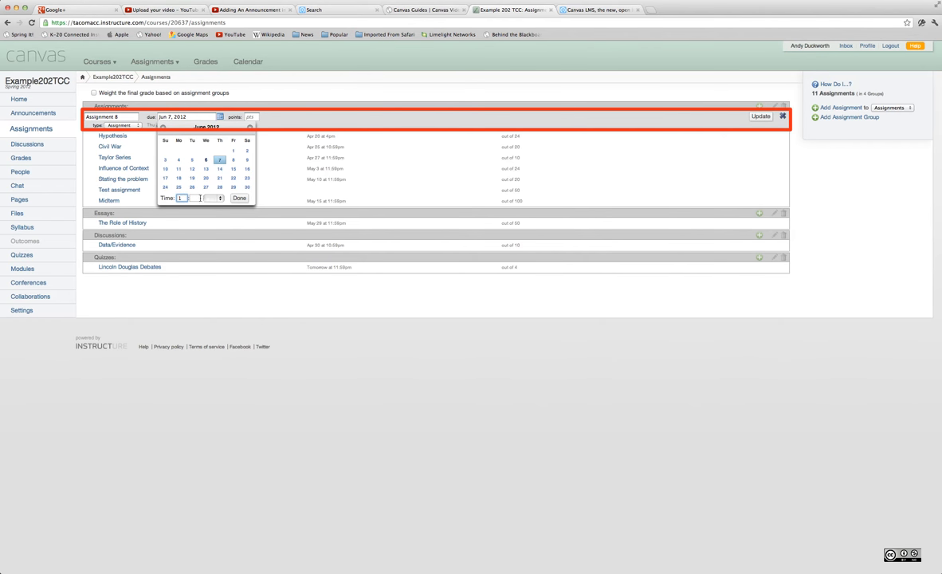
left_click(219, 198)
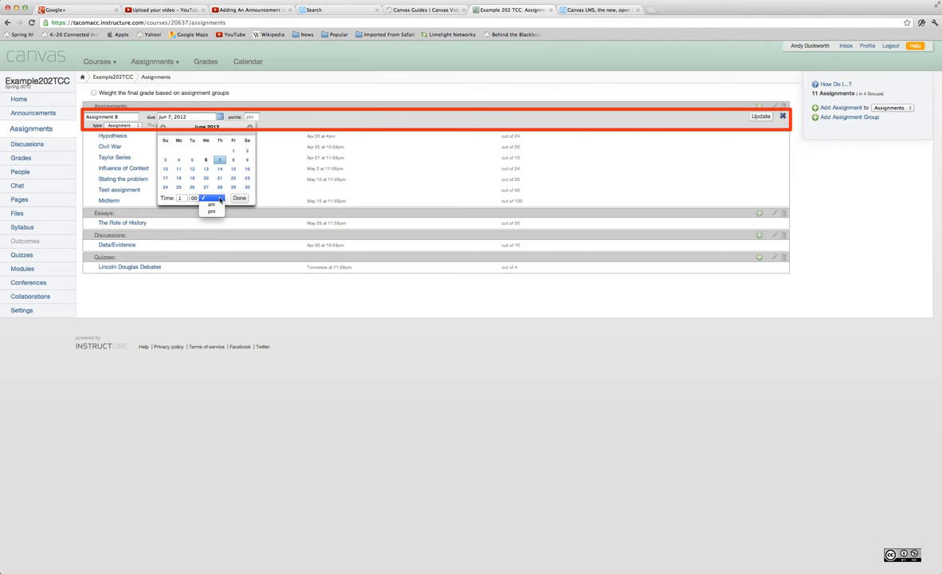
left_click(240, 198)
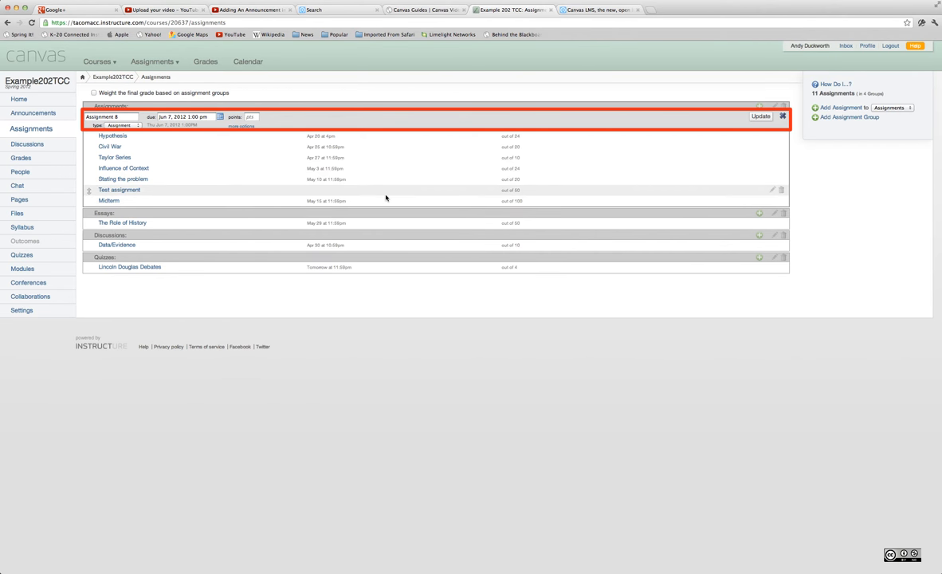
left_click(760, 117)
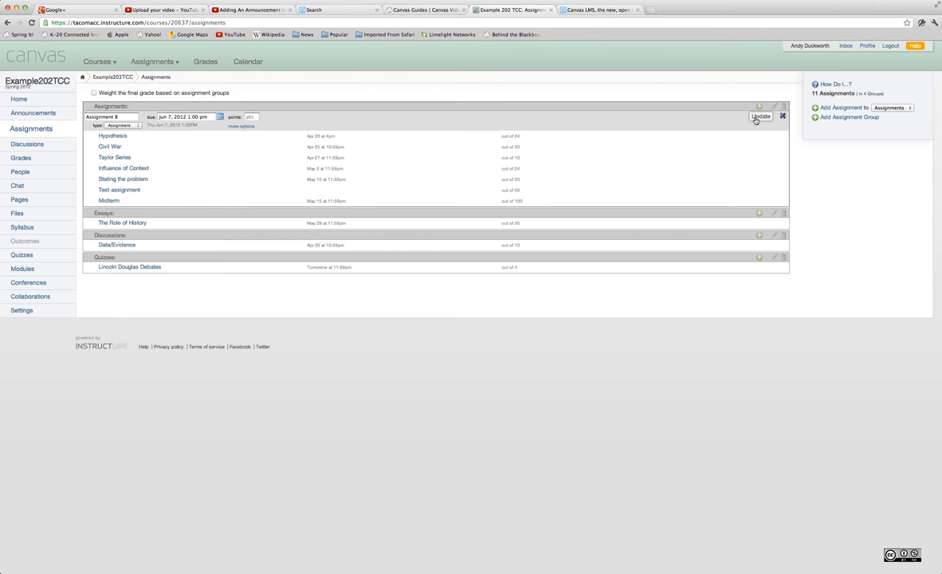
- Save Assignment 8, due Jun 7 at 1pm, into the Assignments group
left_click(761, 117)
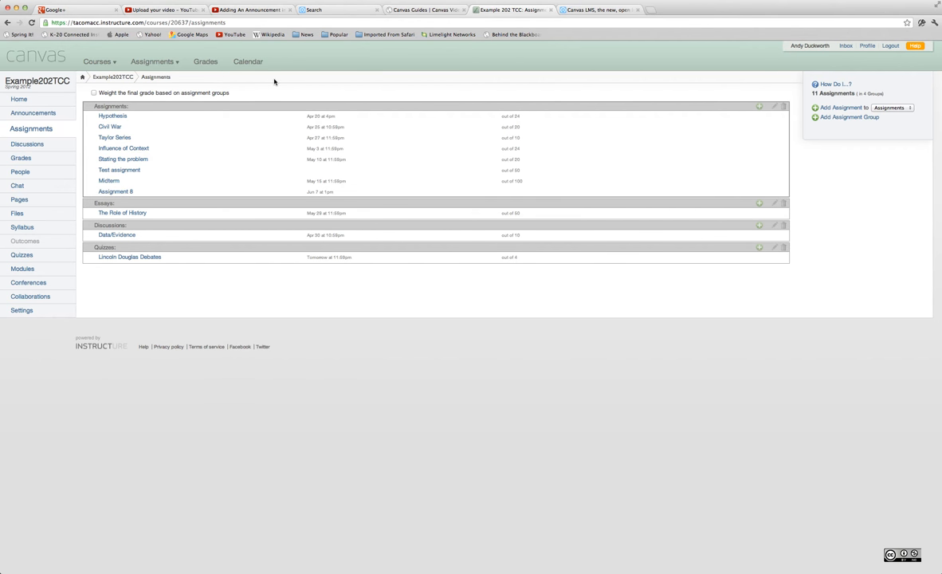
- Show the June 2012 calendar and begin a new item on June 8
left_click(248, 62)
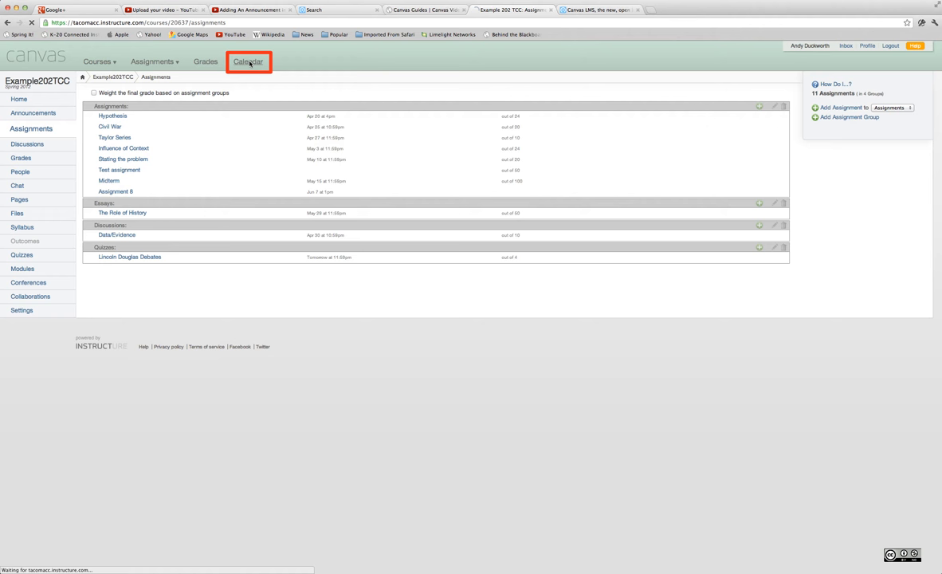
left_click(248, 61)
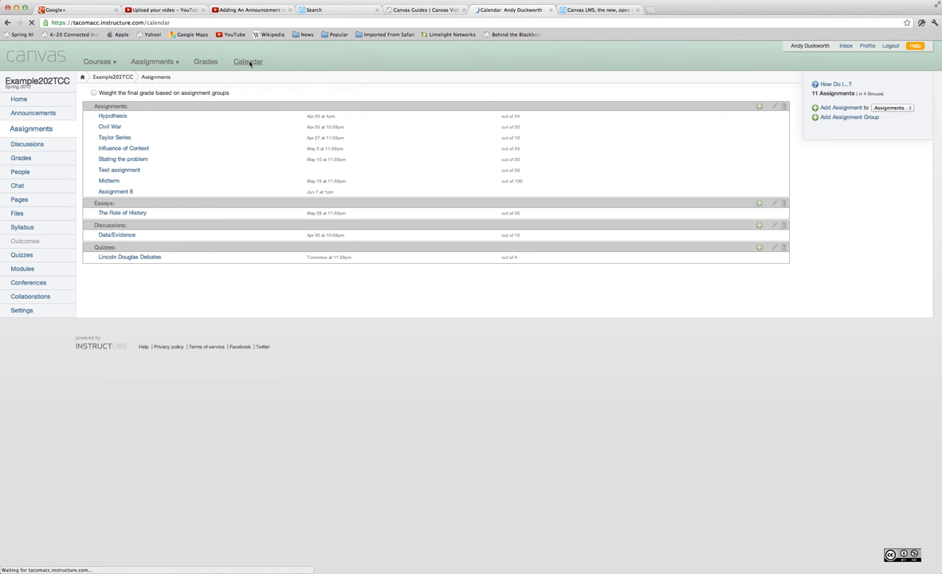
left_click(248, 62)
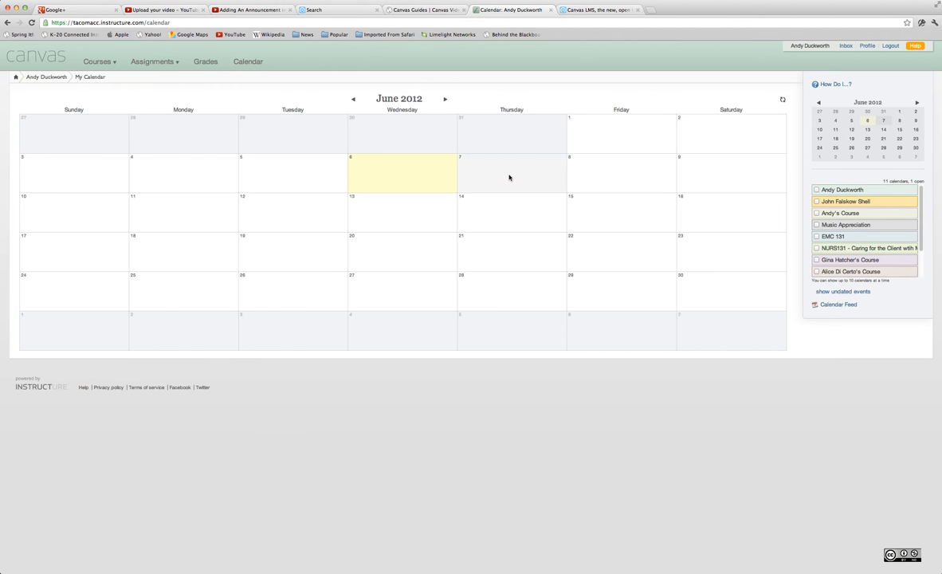
mouse_move(624, 174)
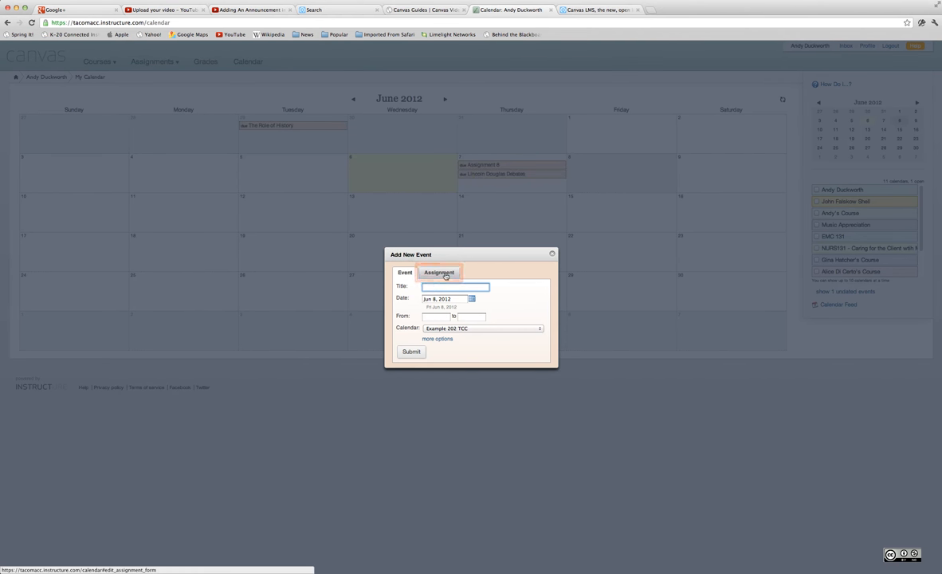
- Make the June 8 calendar item an assignment titled 'Assignment 9' in the Assignments group
left_click(439, 272)
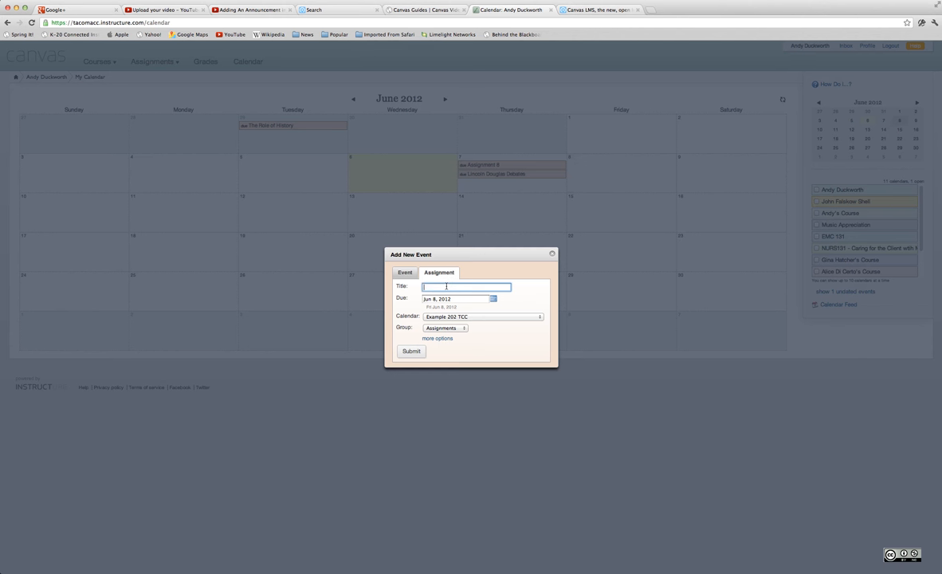
type("A")
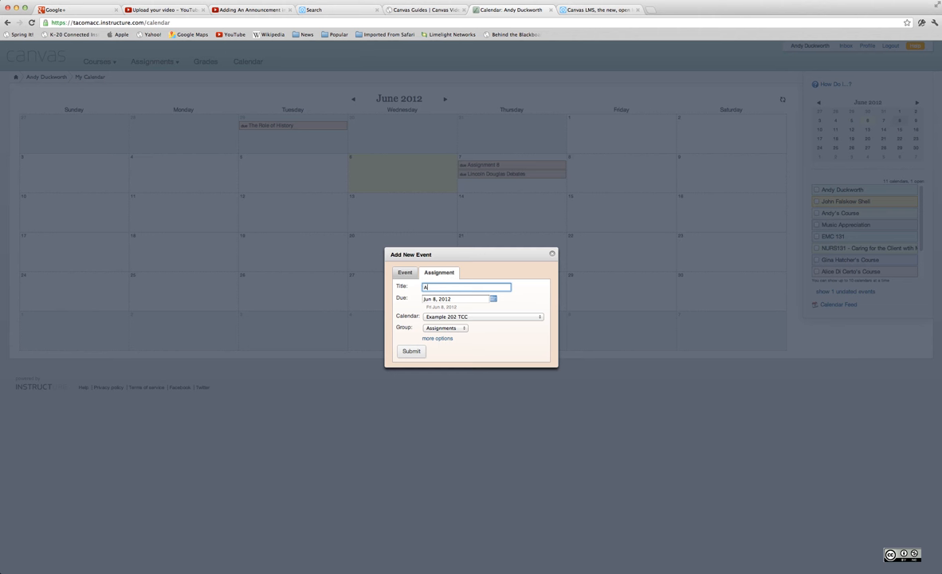
type("ssignment 9")
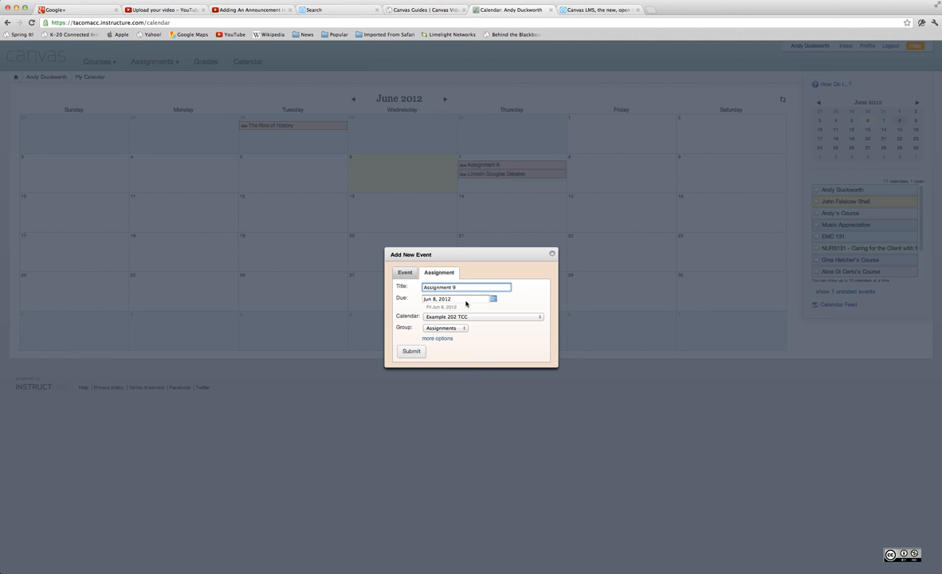
mouse_move(473, 320)
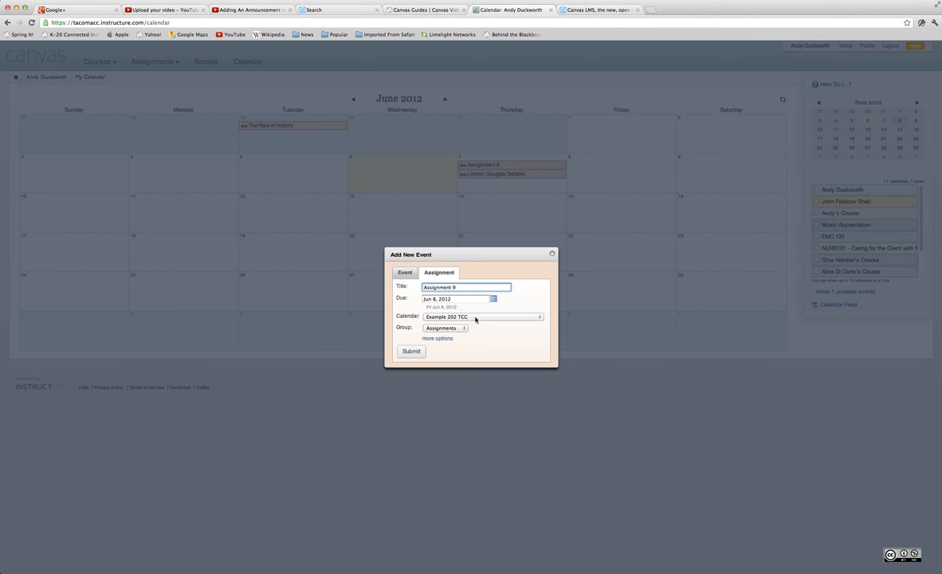
left_click(444, 328)
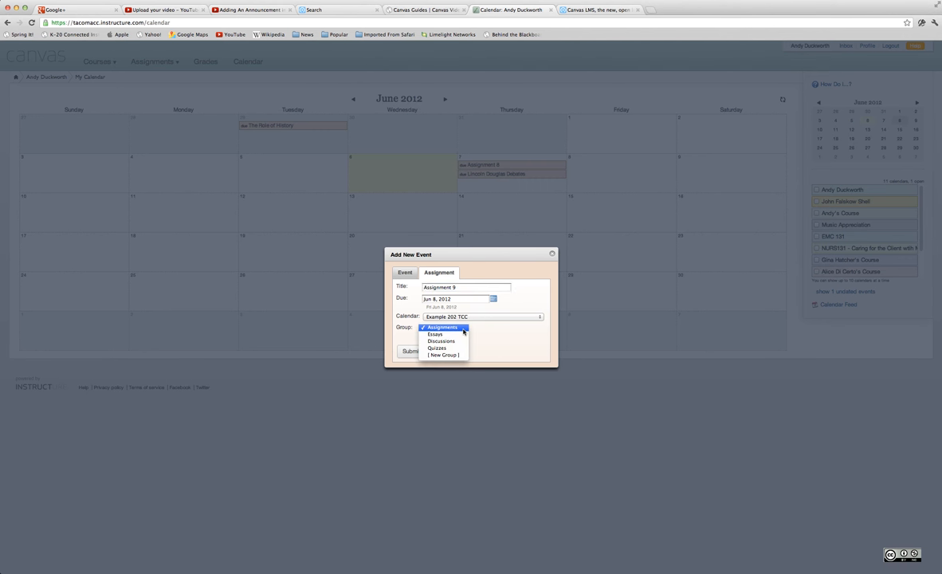
mouse_move(441, 341)
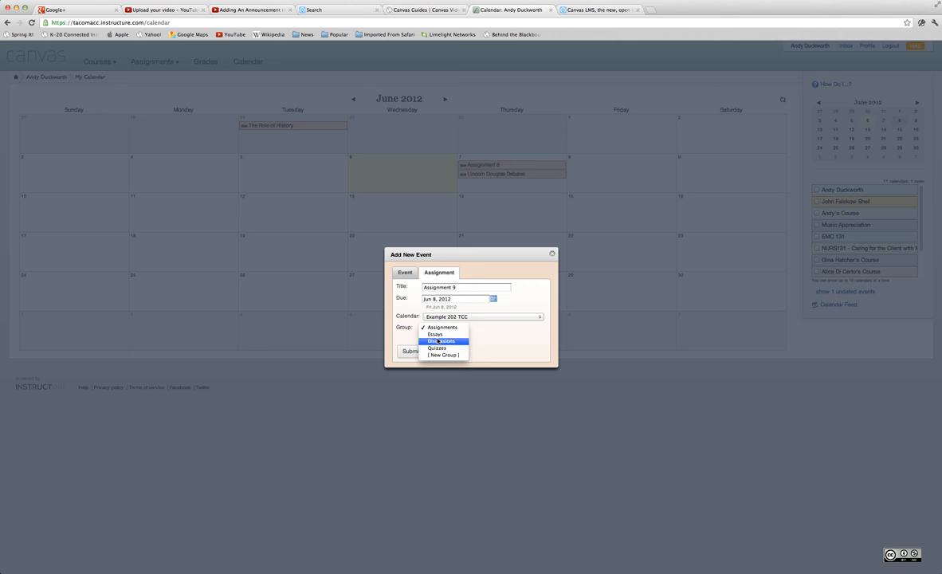
left_click(442, 328)
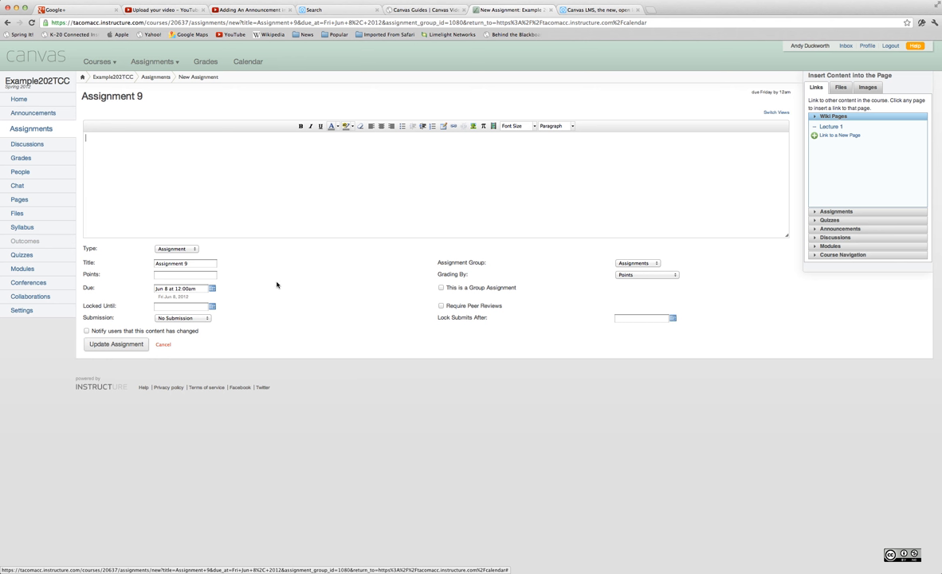
mouse_move(242, 306)
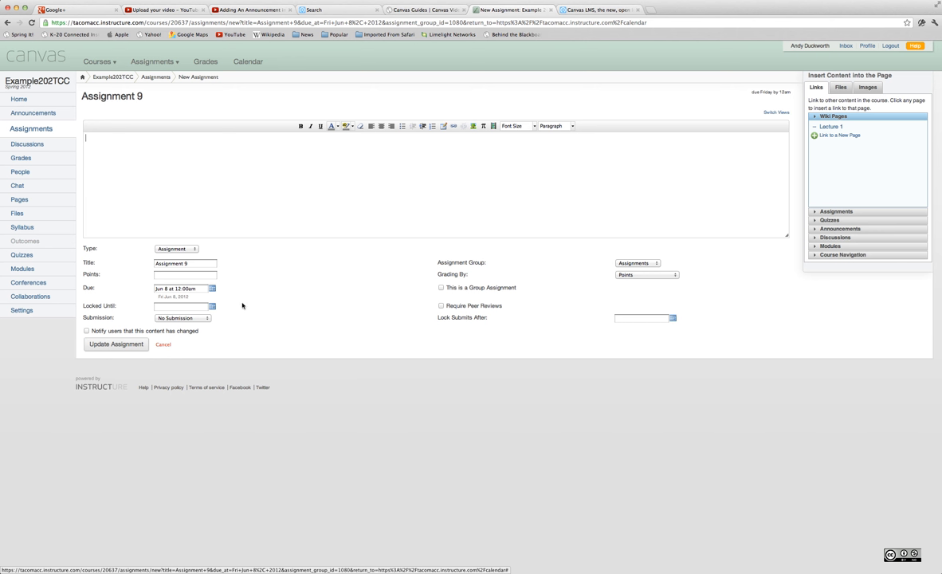
mouse_move(233, 308)
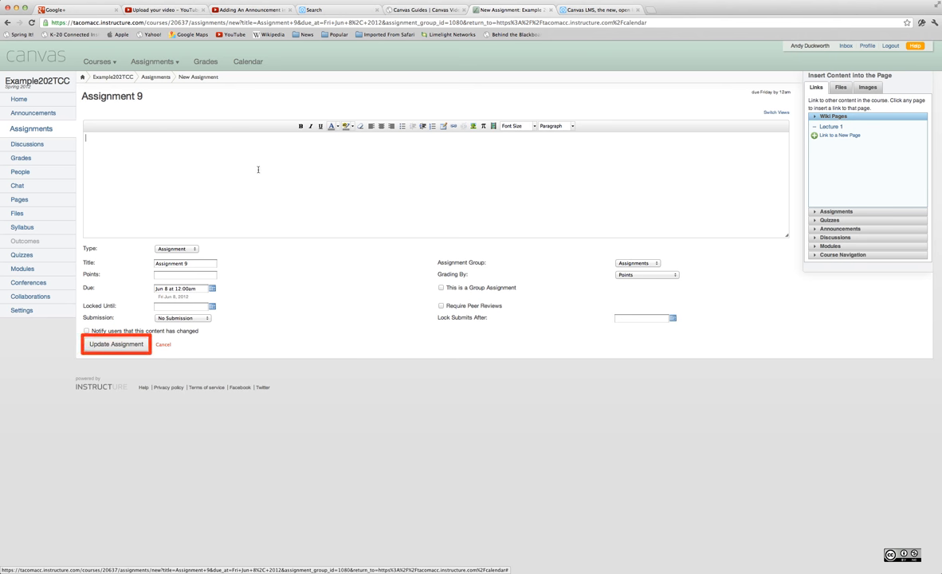
- Give Assignment 9 the description 'assignment' and save it
type("assing")
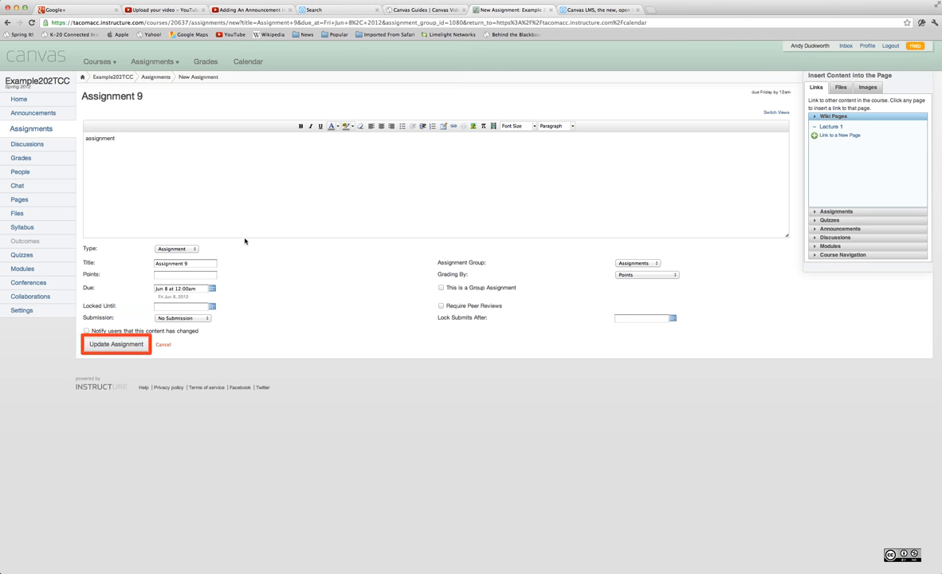
left_click(116, 345)
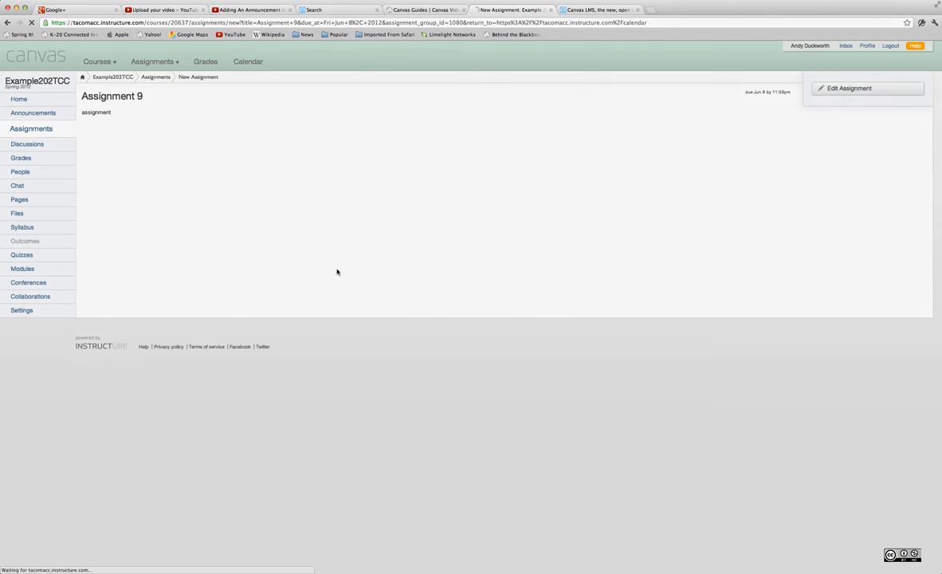